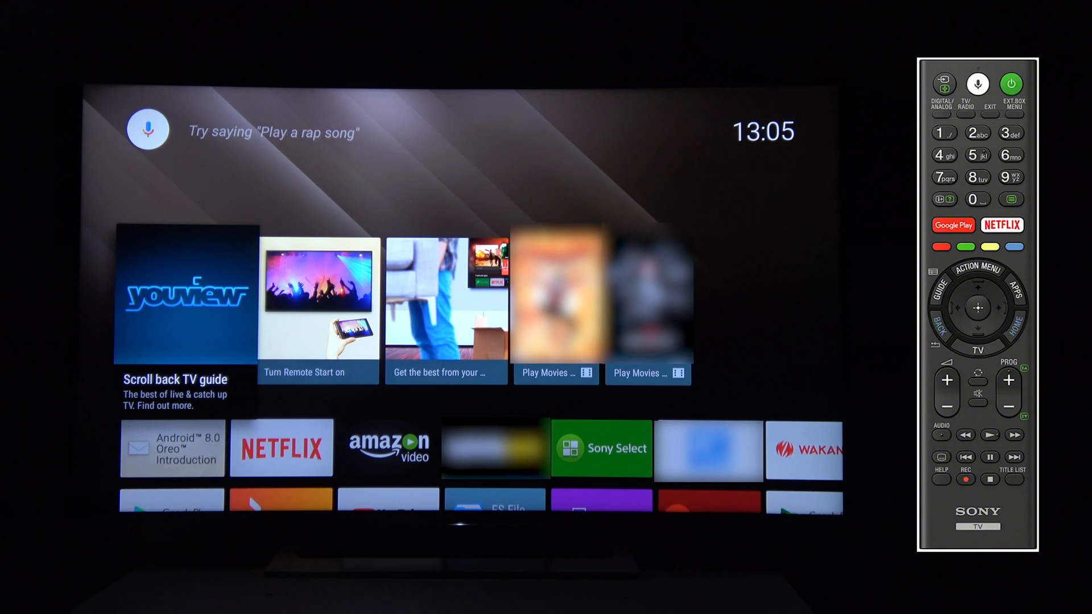
# Search Google for 'sony' and go to the Sony UK product support site.
pyautogui.click(941, 482)
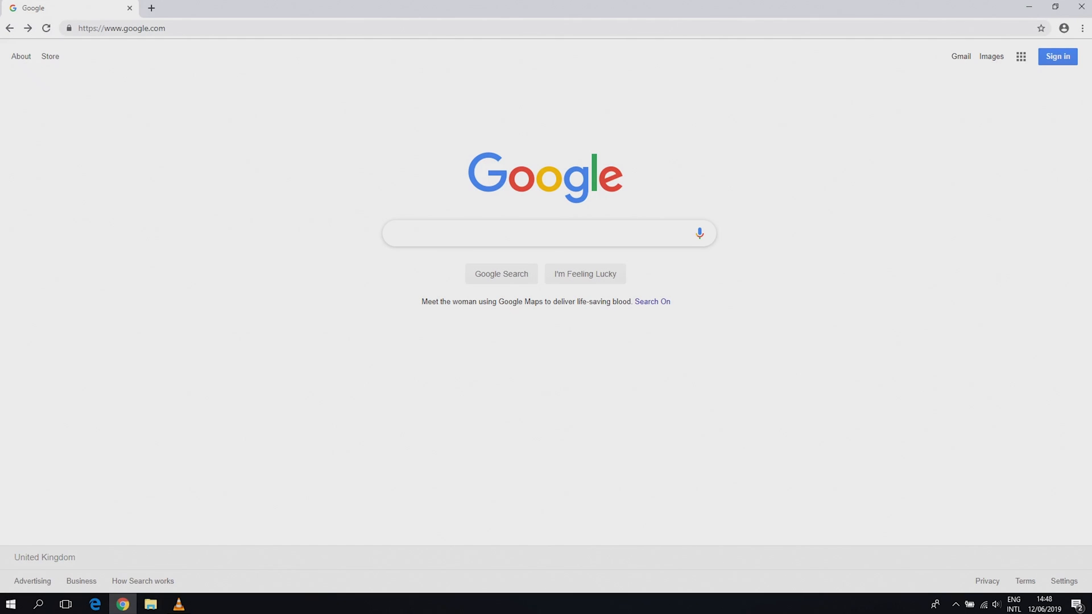
pyautogui.write('sony')
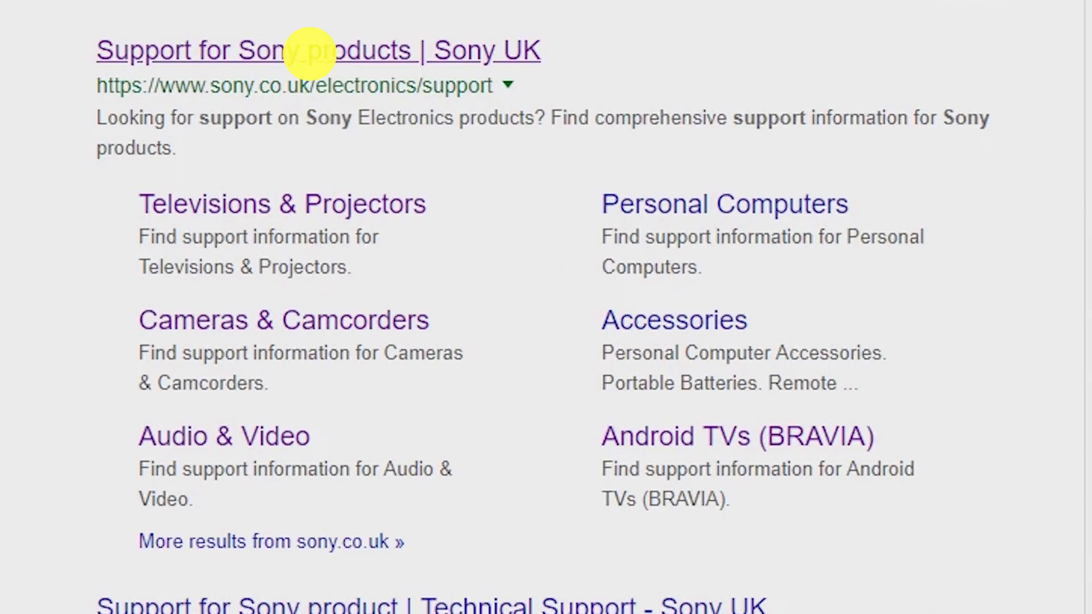
pyautogui.click(317, 50)
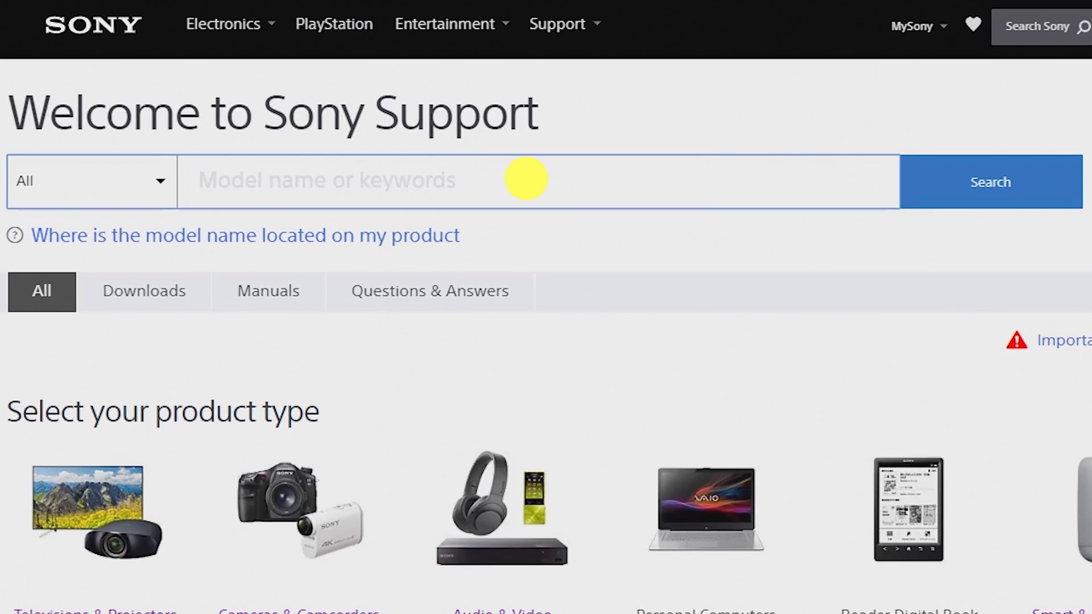
# Search the support page for 'KD-' and select the KD-50SD8005 TV model.
pyautogui.write('KD-50')
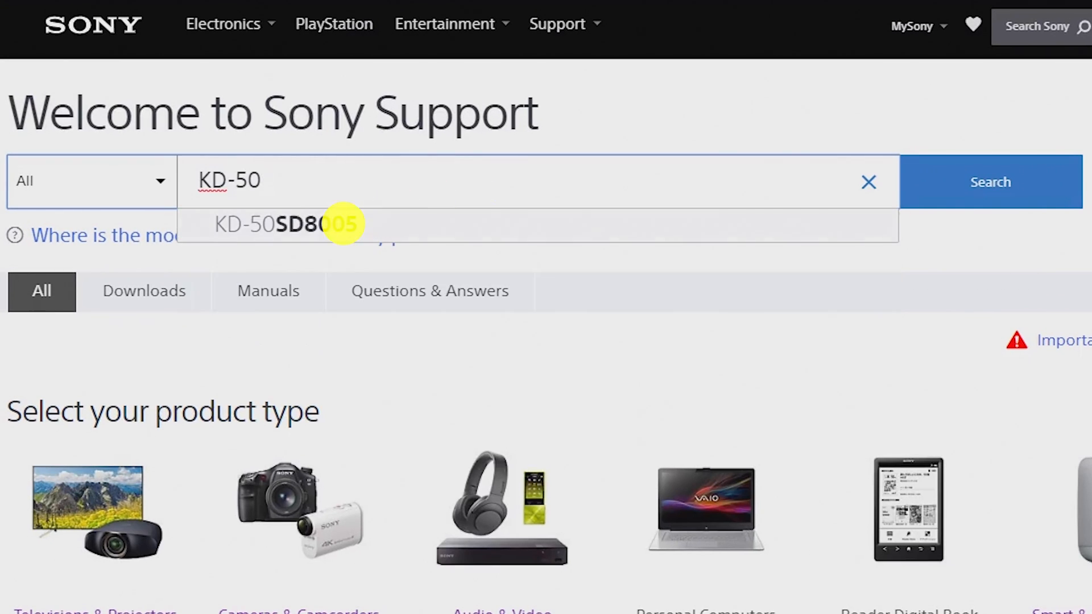
pyautogui.click(292, 224)
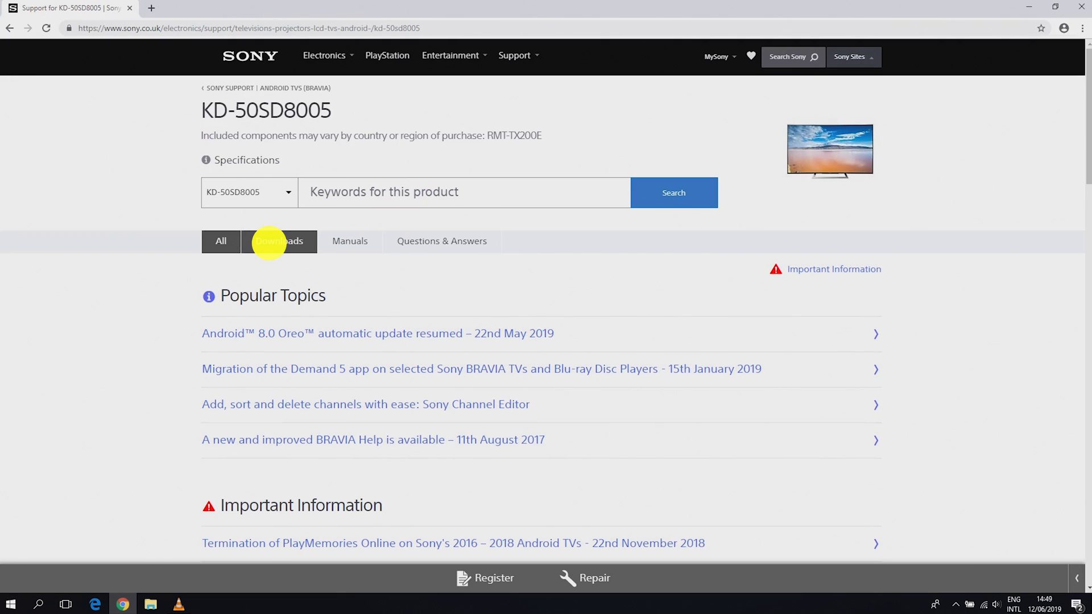
# From the KD-50SD8005 downloads list, go to the Firmware update to v6.6510 page.
pyautogui.click(278, 241)
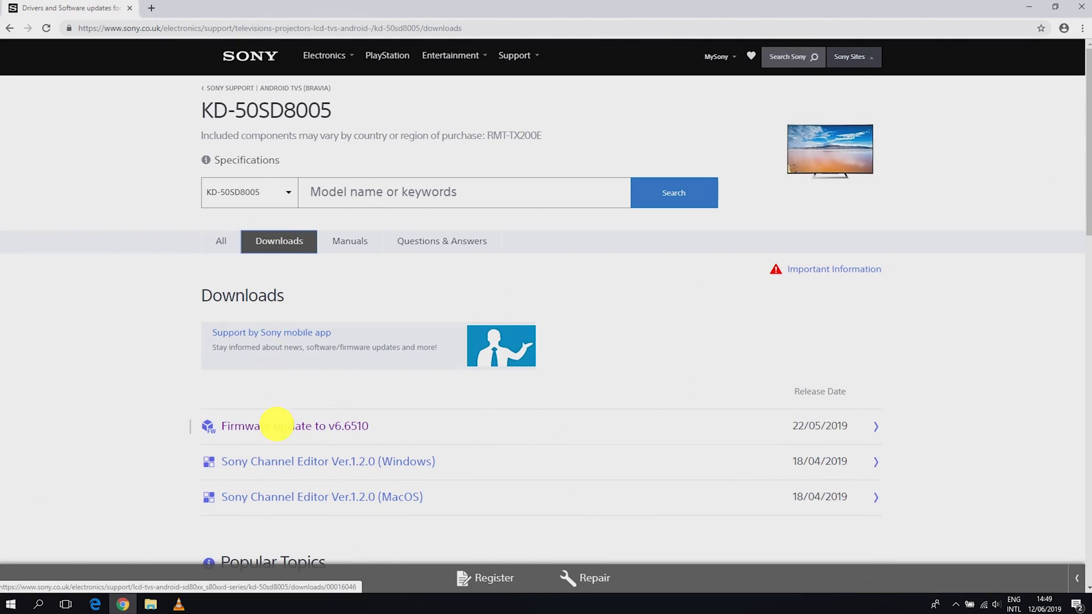
pyautogui.click(296, 425)
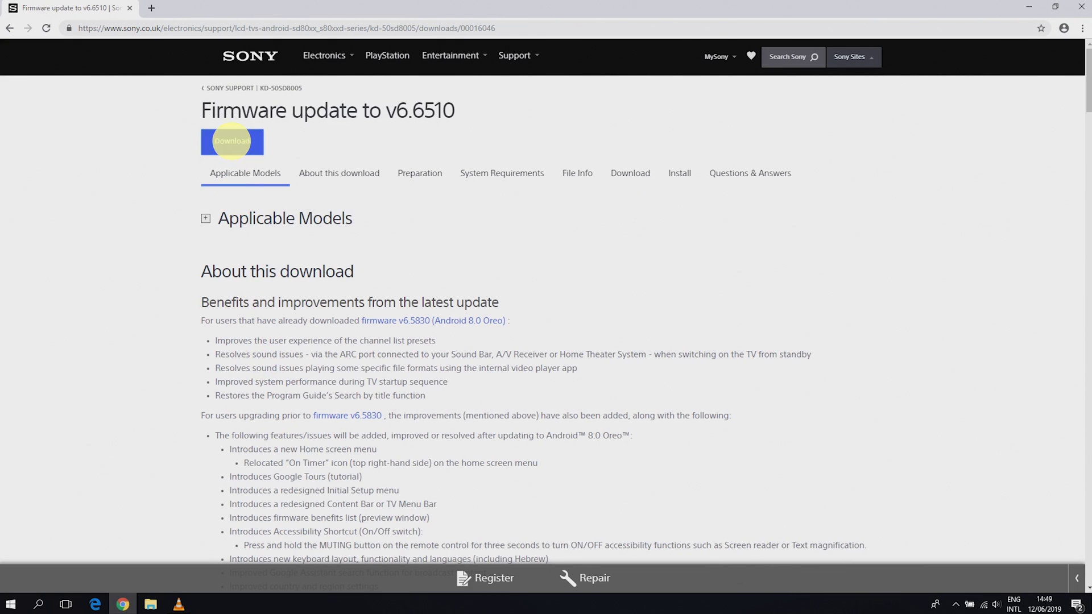
# Accept the licence agreement and download the v6.6510 firmware package.
pyautogui.click(232, 141)
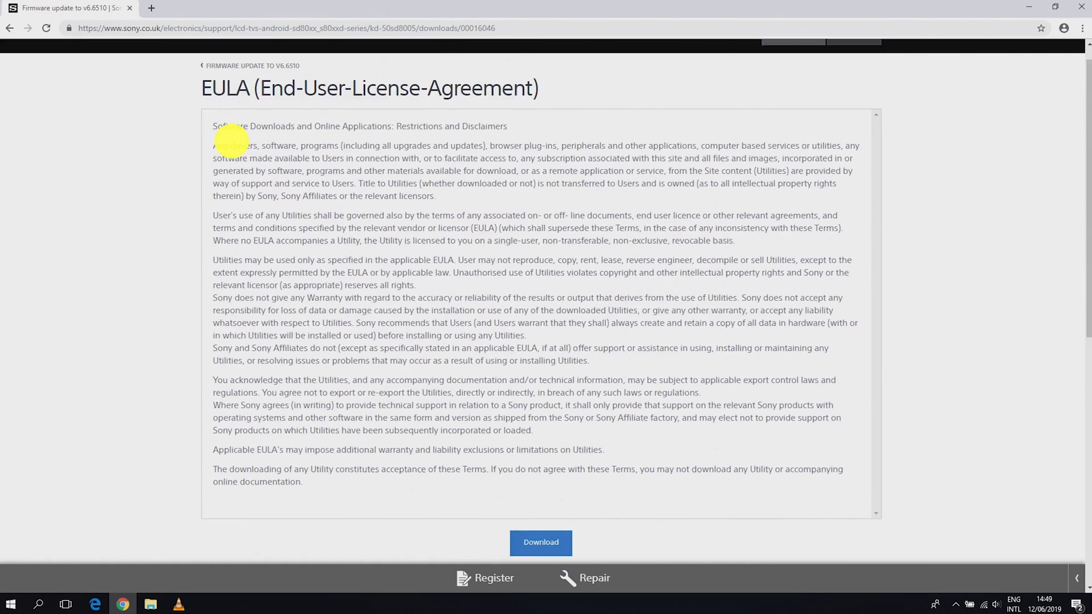
pyautogui.scroll(-3)
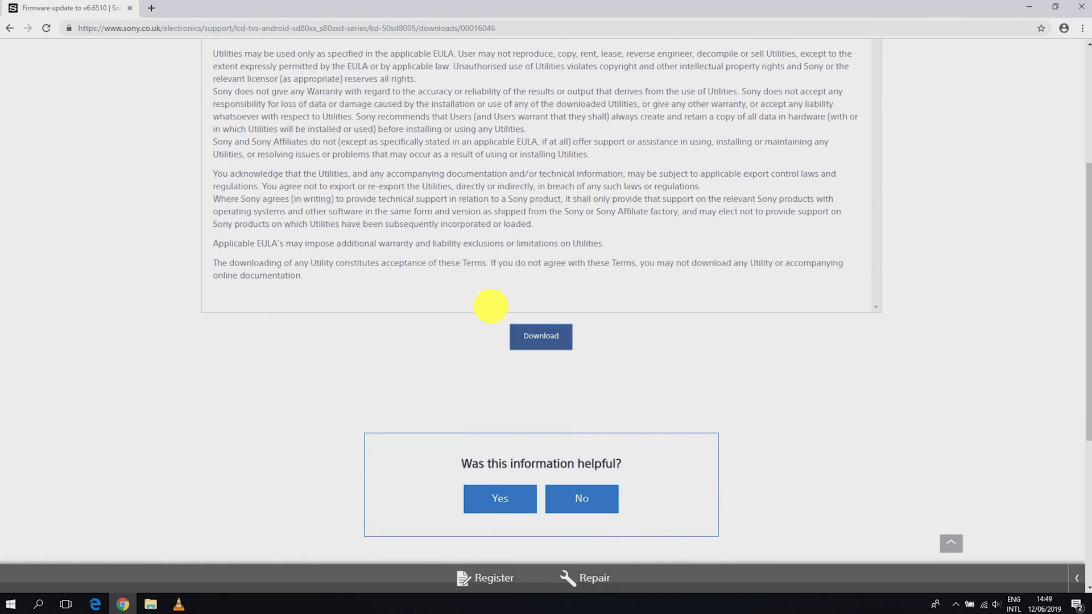
pyautogui.click(540, 336)
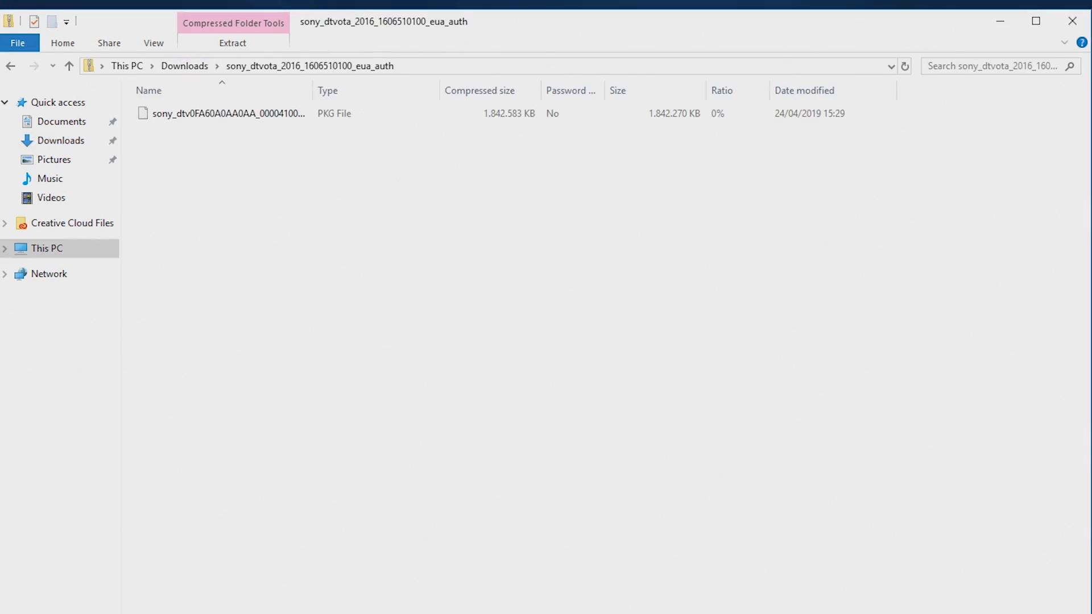
# Copy the firmware PKG file from the archive to USB_STICK (E:).
pyautogui.click(228, 113)
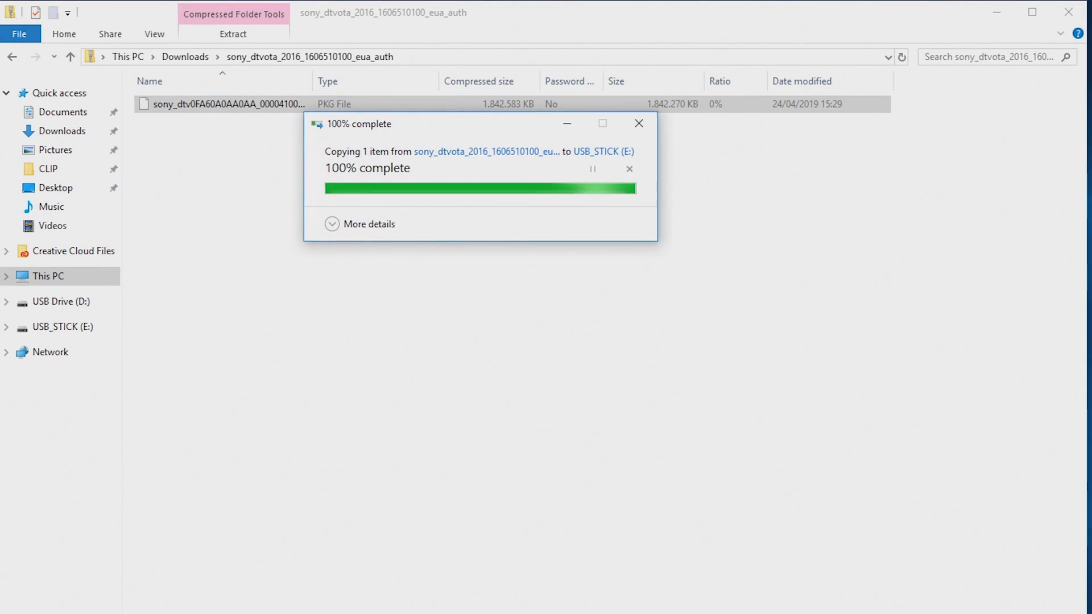
pyautogui.rightClick(61, 327)
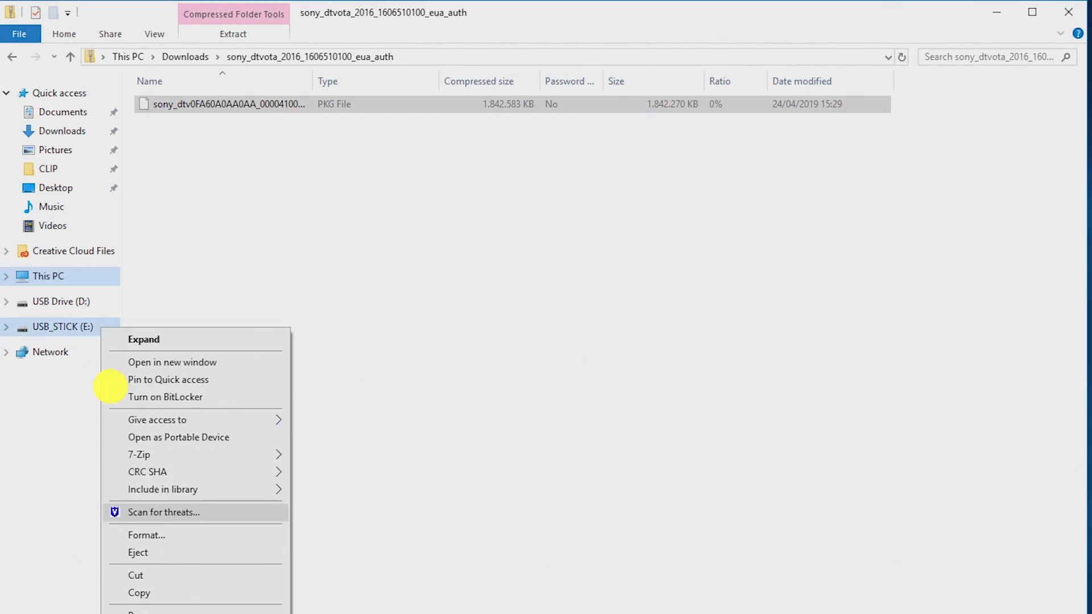